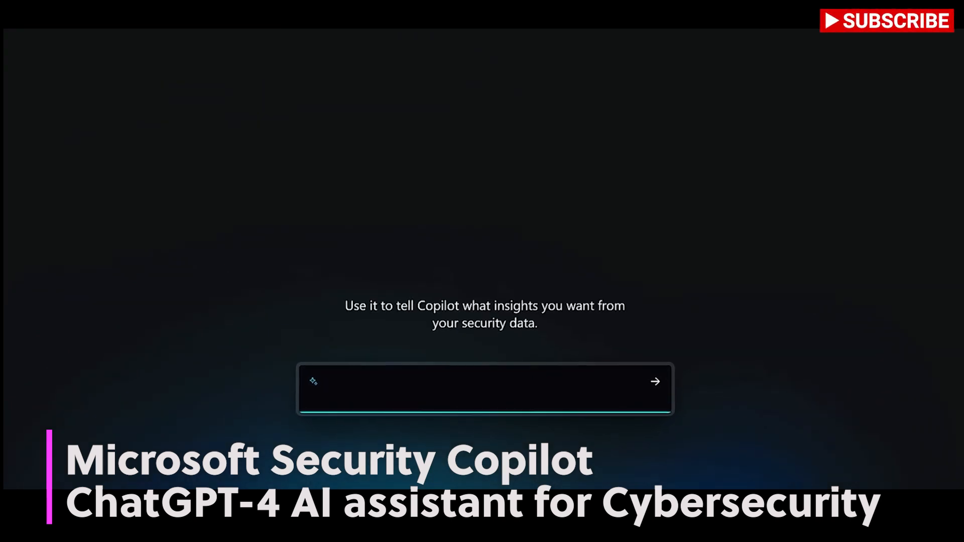
Ask about trending threats and whether the attached Sentinel log file shows malicious activity
text(What are some trending threats?)
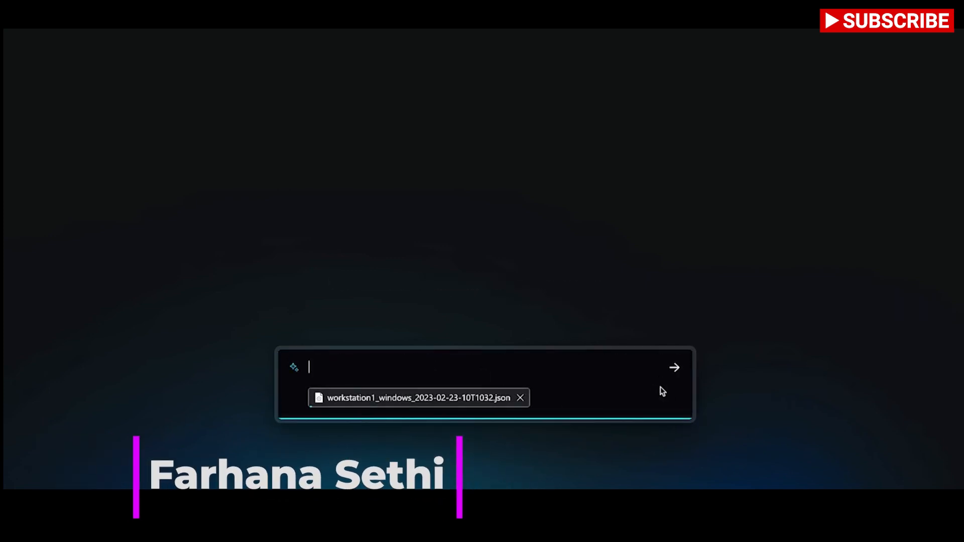
text(Does this log file have malicious activity related to Microsoft Sentinel -Suspicious login activity detection - 12340?)
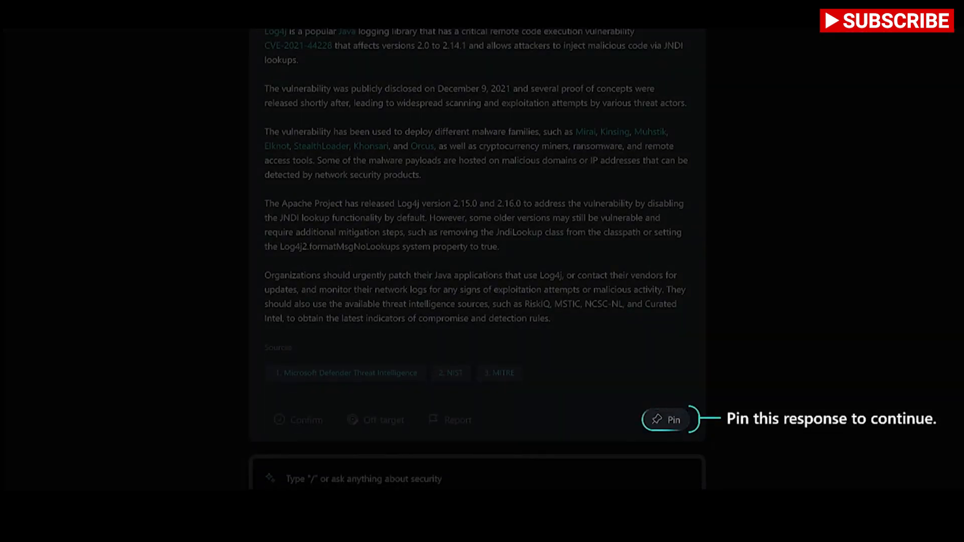
Pin the Log4j summary and review the 'Are Windows devices impacted?' answer below it
click(670, 420)
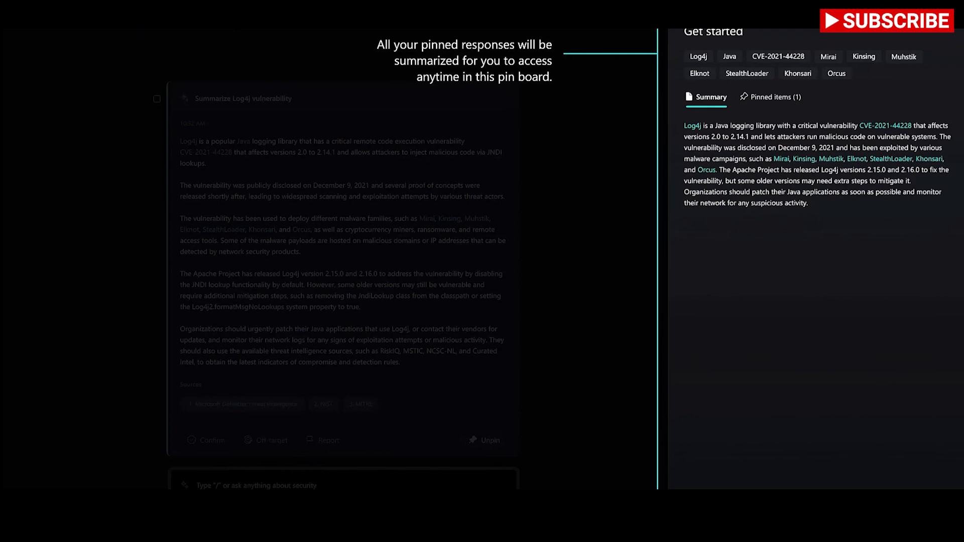
scroll(down, 3)
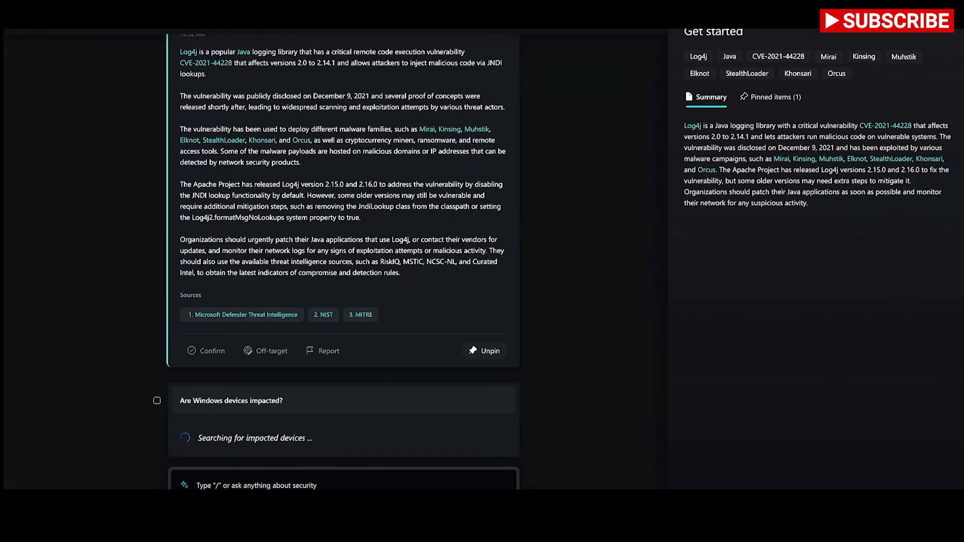
scroll(down, 3)
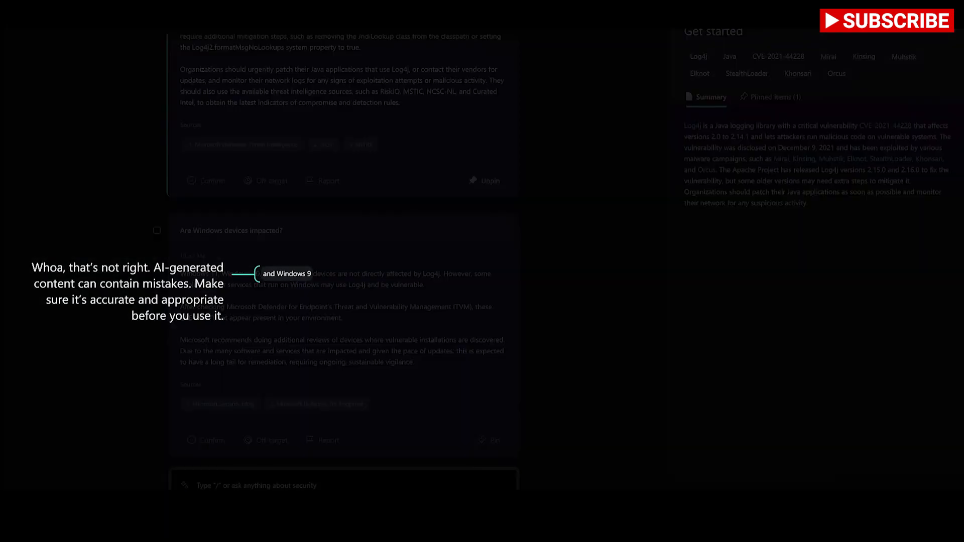
scroll(down, 3)
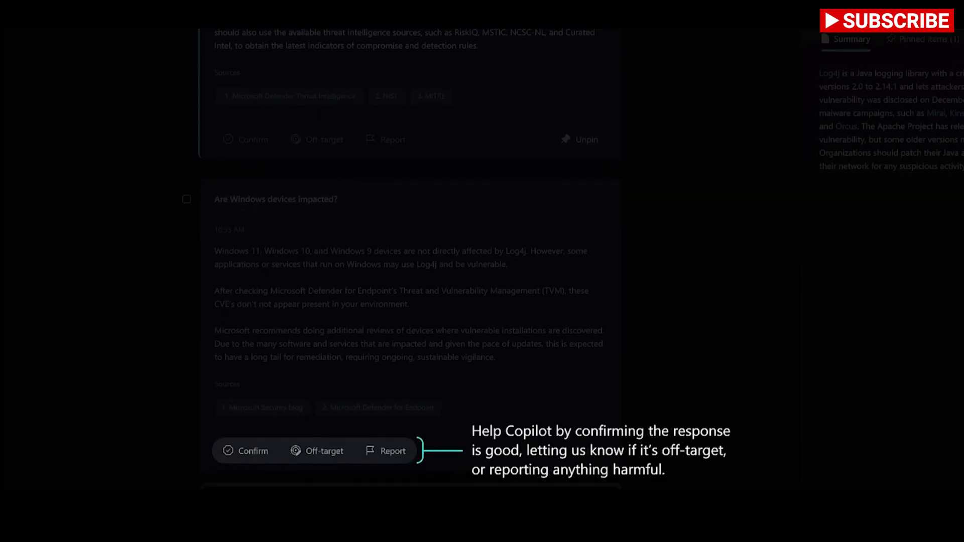
scroll(down, 3)
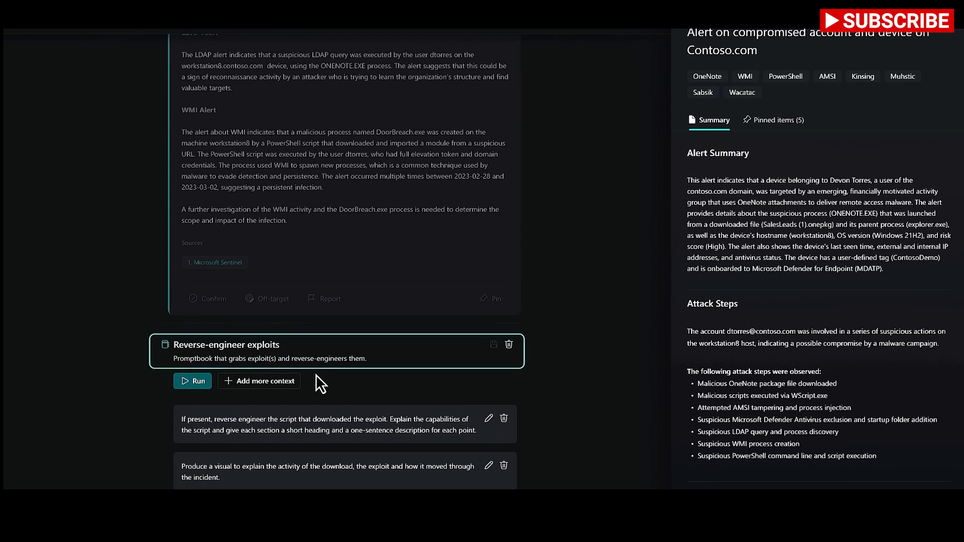
mouse_move(306, 394)
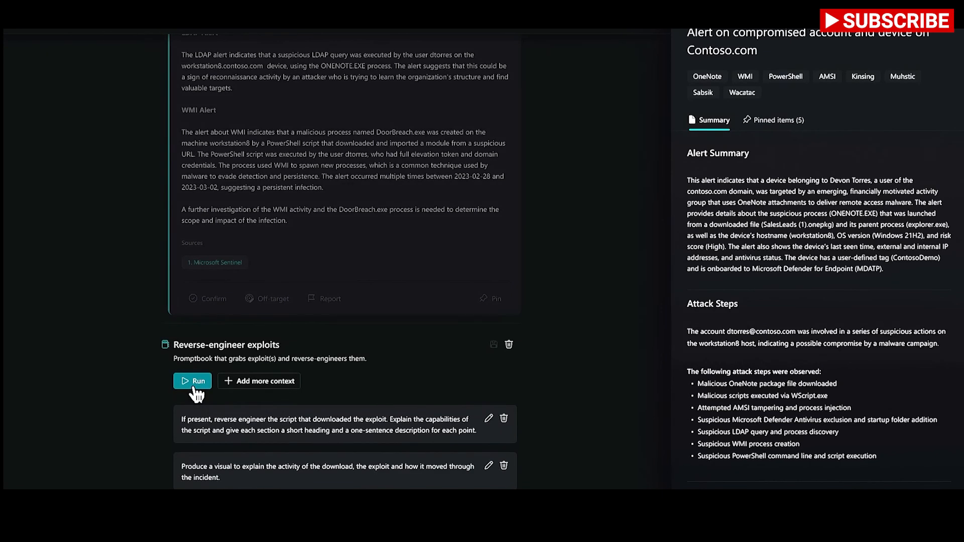
Run the Reverse-engineer exploits promptbook and view the generated attack-flow diagram
click(191, 381)
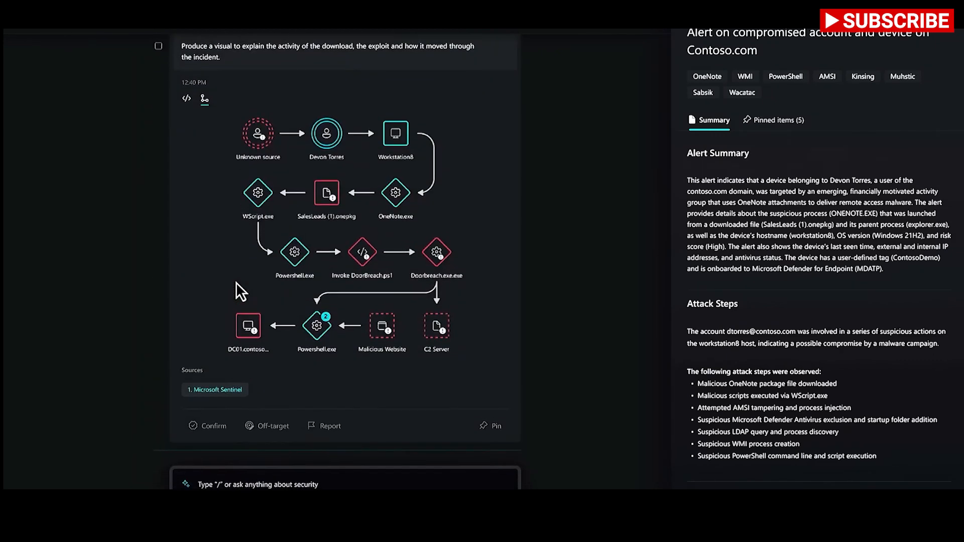
scroll(down, 3)
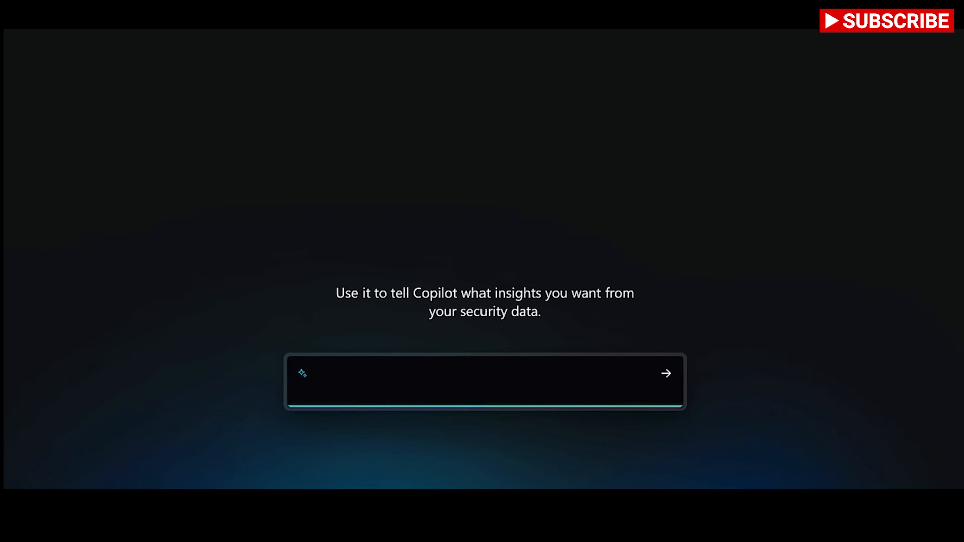
Ask how to improve security posture and submit the question on the attached log file
text(How can I improve my security posture?)
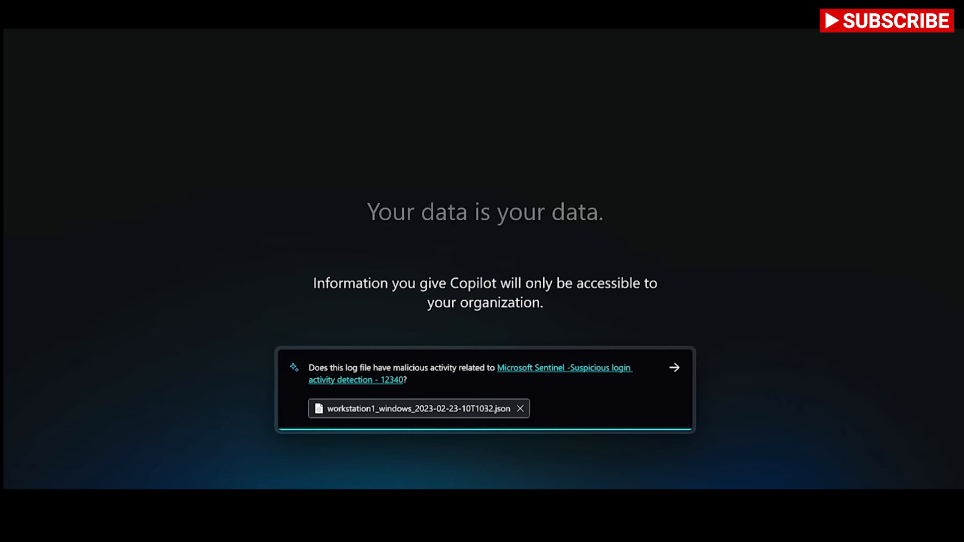
click(674, 368)
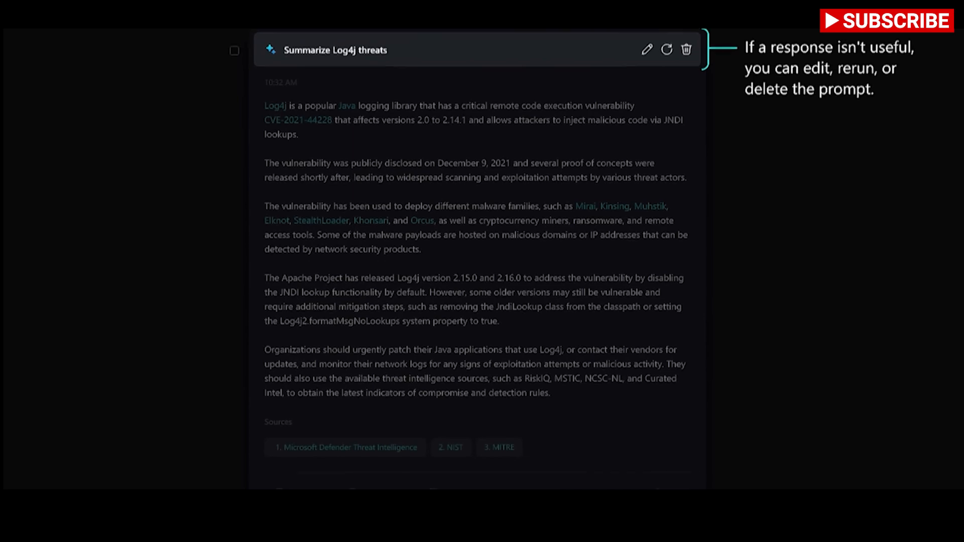
Pin the Log4j summary and review the Windows devices impact answer and pin board
scroll(down, 3)
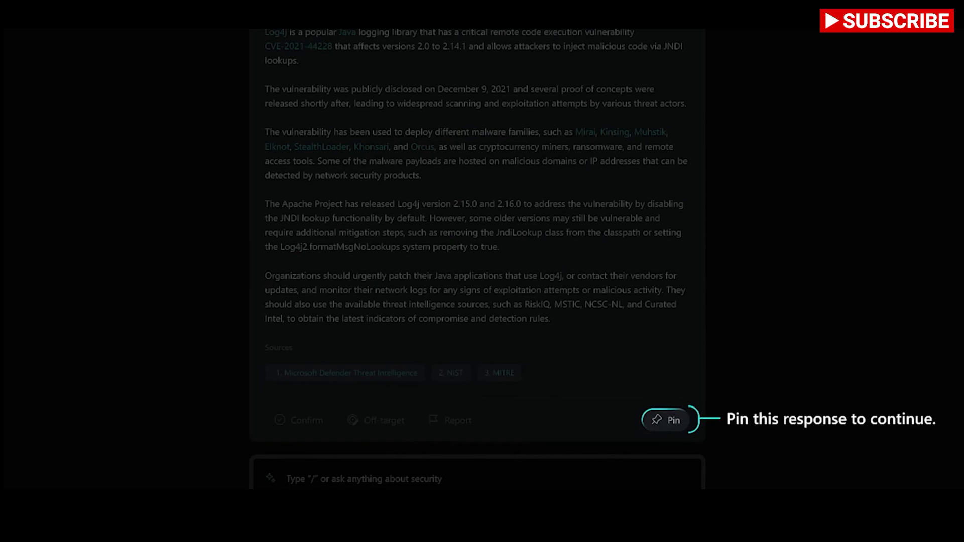
click(666, 420)
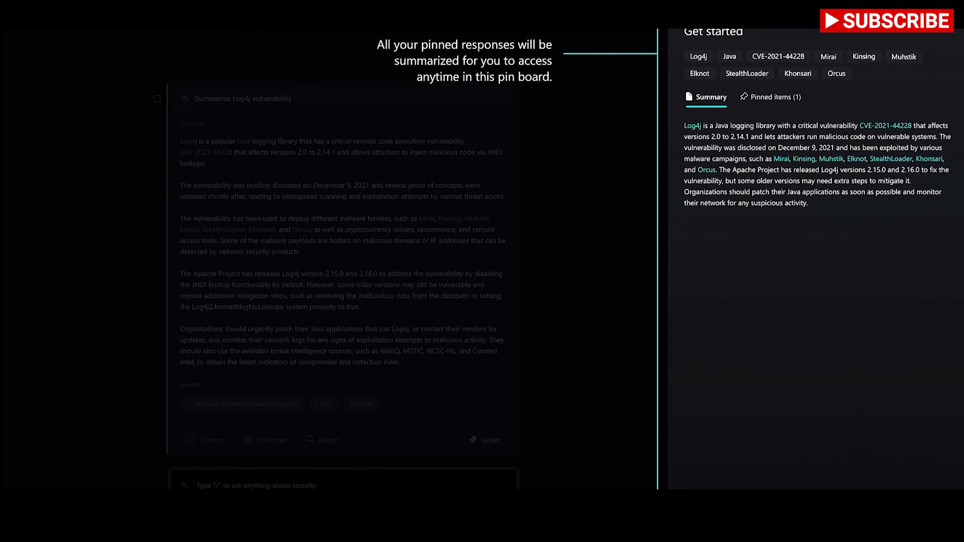
scroll(down, 3)
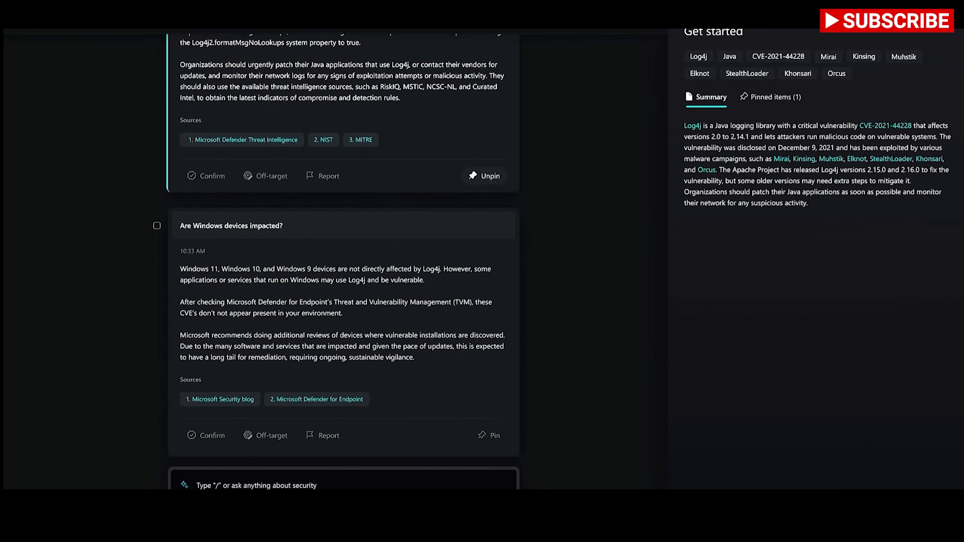
scroll(up, 3)
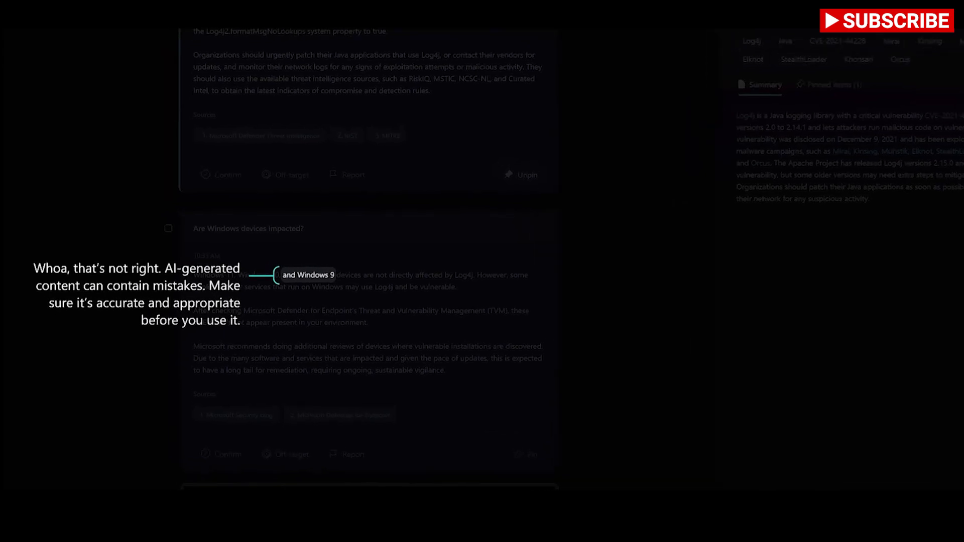
scroll(down, 3)
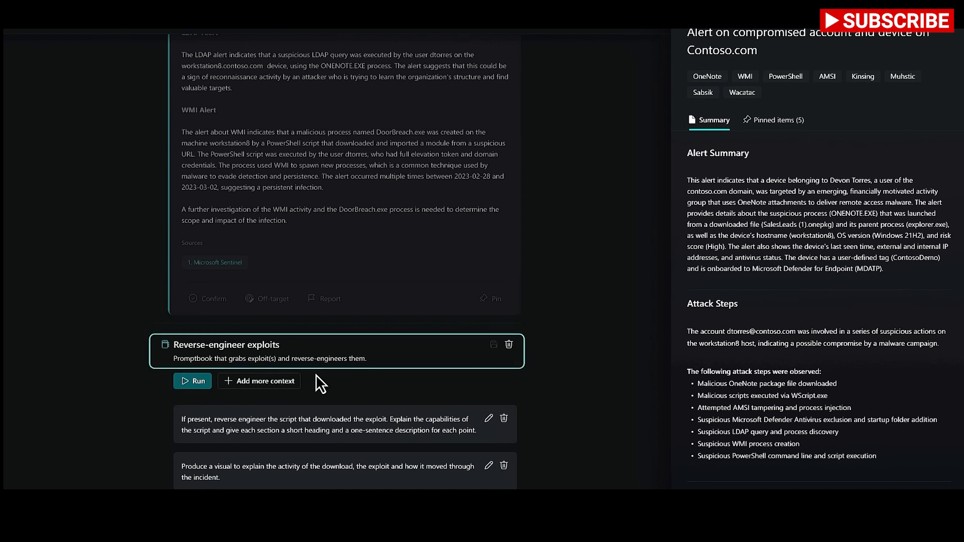
mouse_move(301, 394)
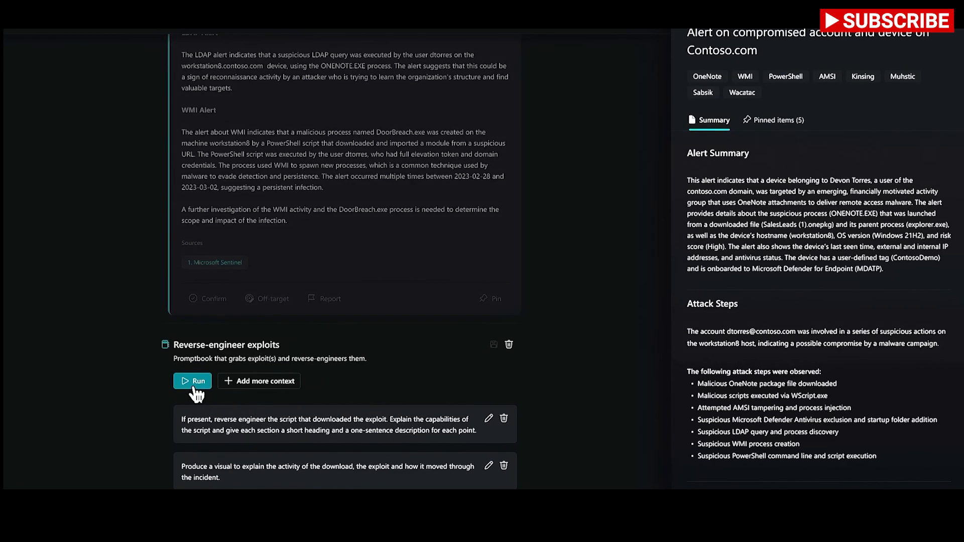
Run the Reverse-engineer exploits promptbook and scroll through the Sentinel-sourced attack-path diagram
click(192, 381)
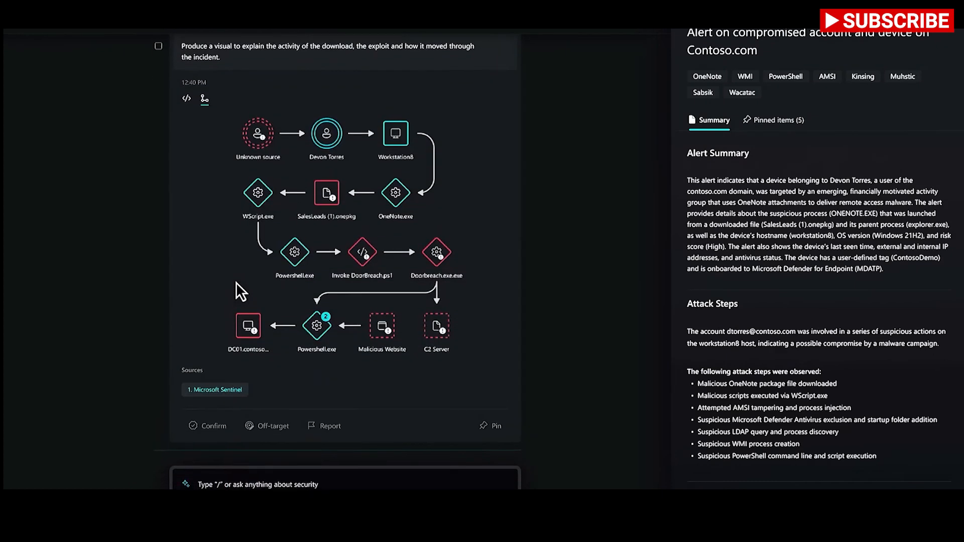
scroll(down, 3)
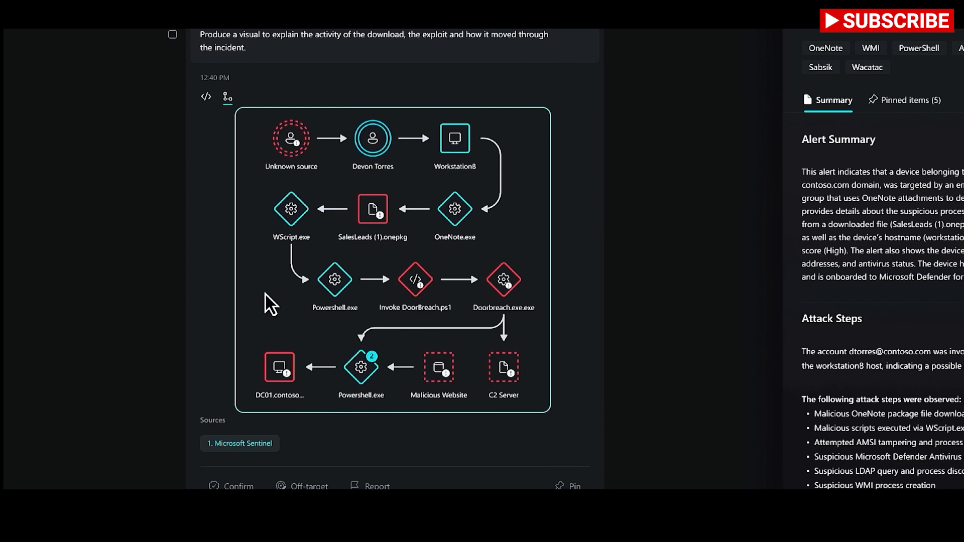
scroll(down, 3)
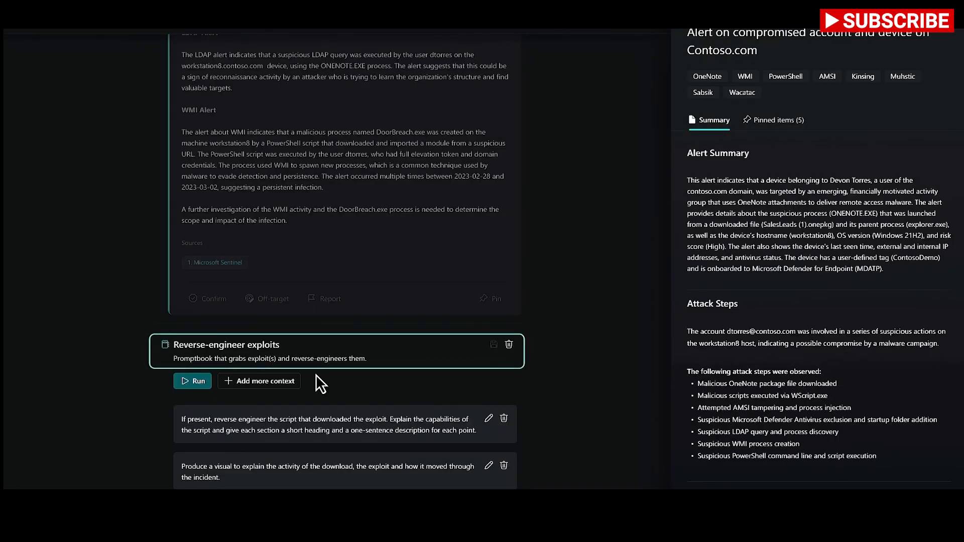